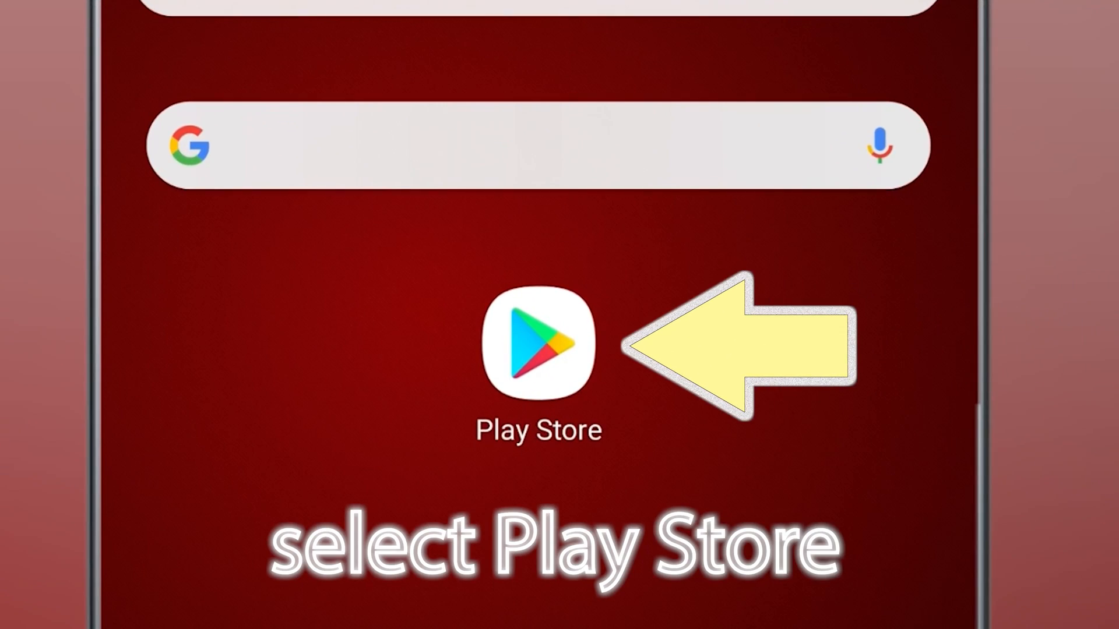
Install Super Clone - App Cloner from Google Play Store and launch it.
left_click(538, 348)
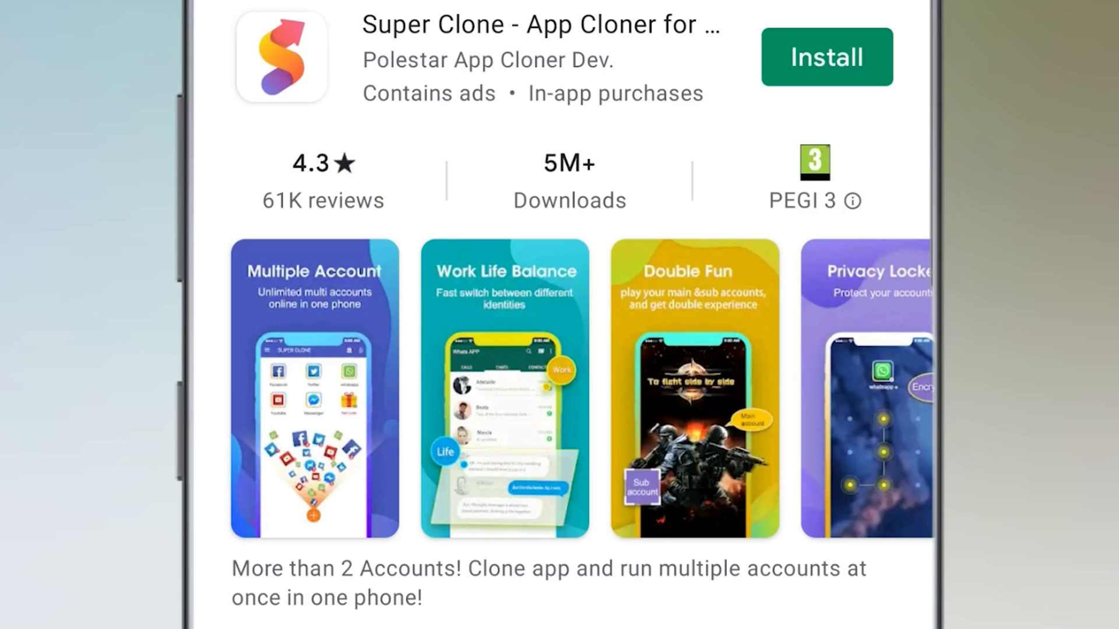
left_click(826, 57)
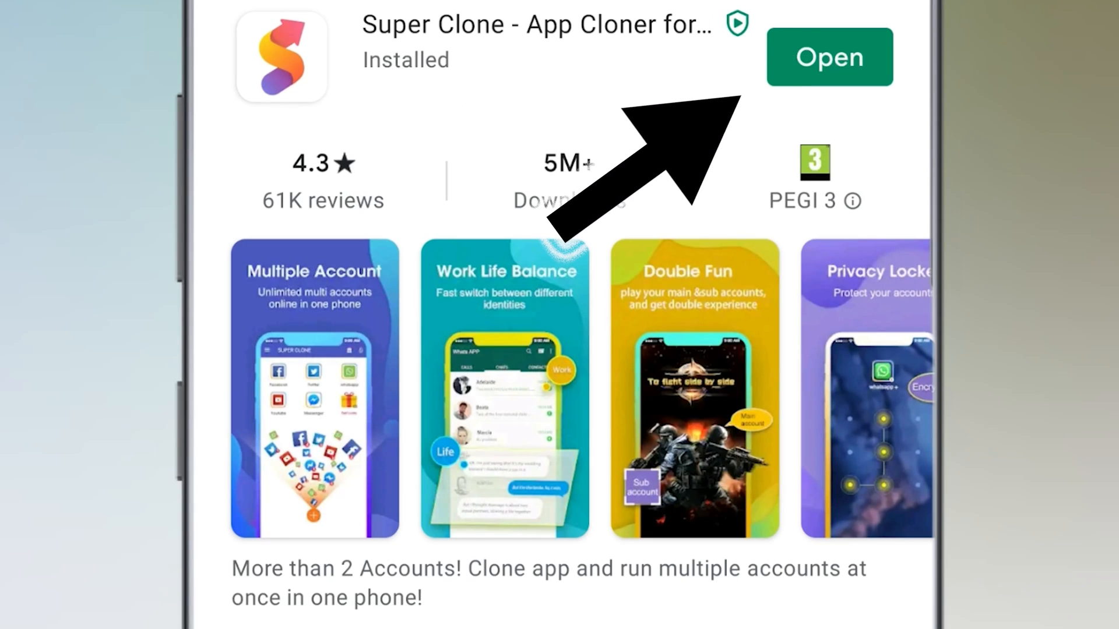
left_click(829, 57)
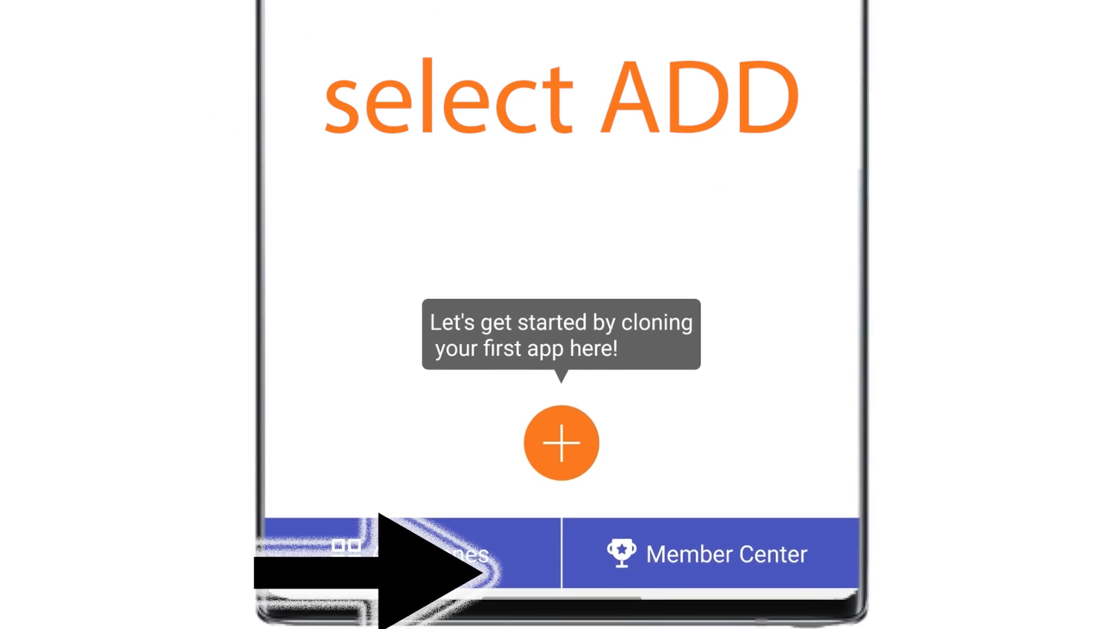
Open the Clone Apps list and browse the installed apps, returning to the top.
left_click(560, 442)
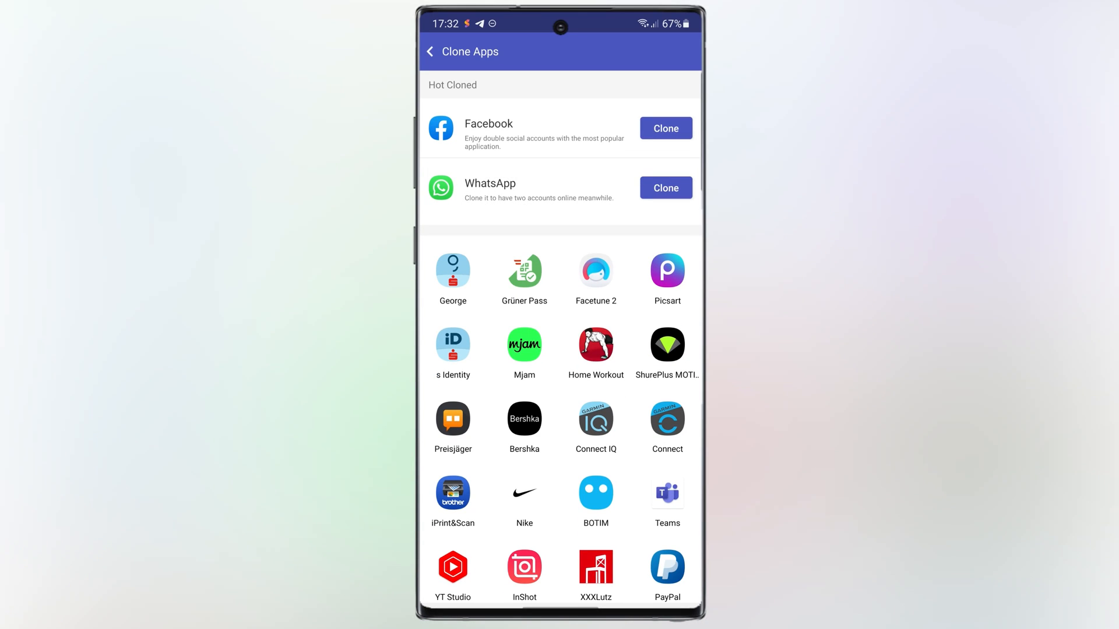
scroll("down", 3)
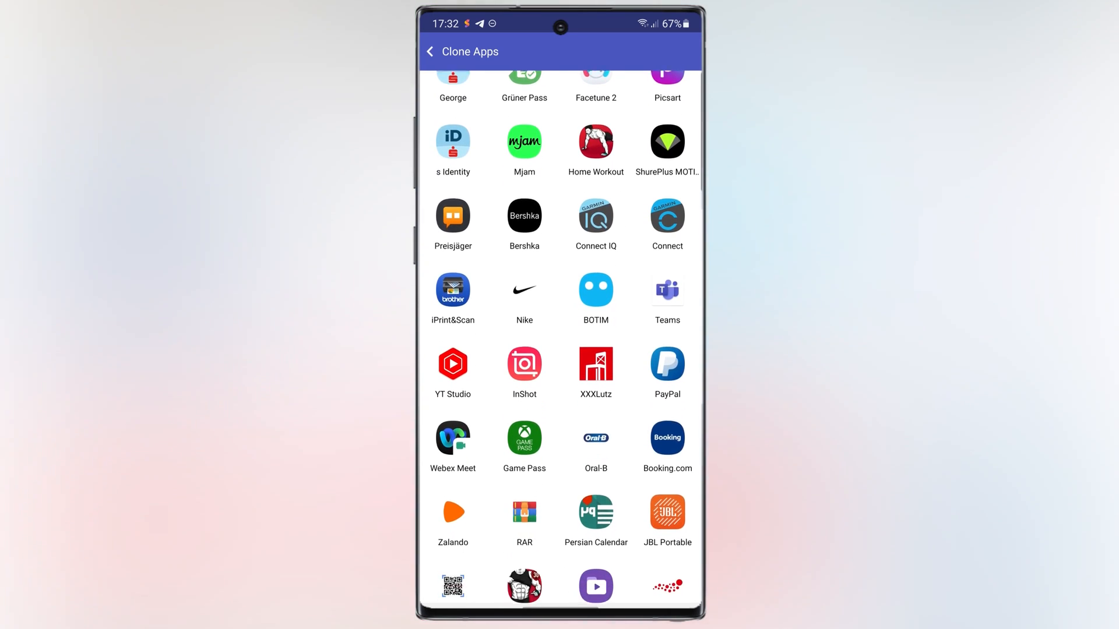
scroll("down", 3)
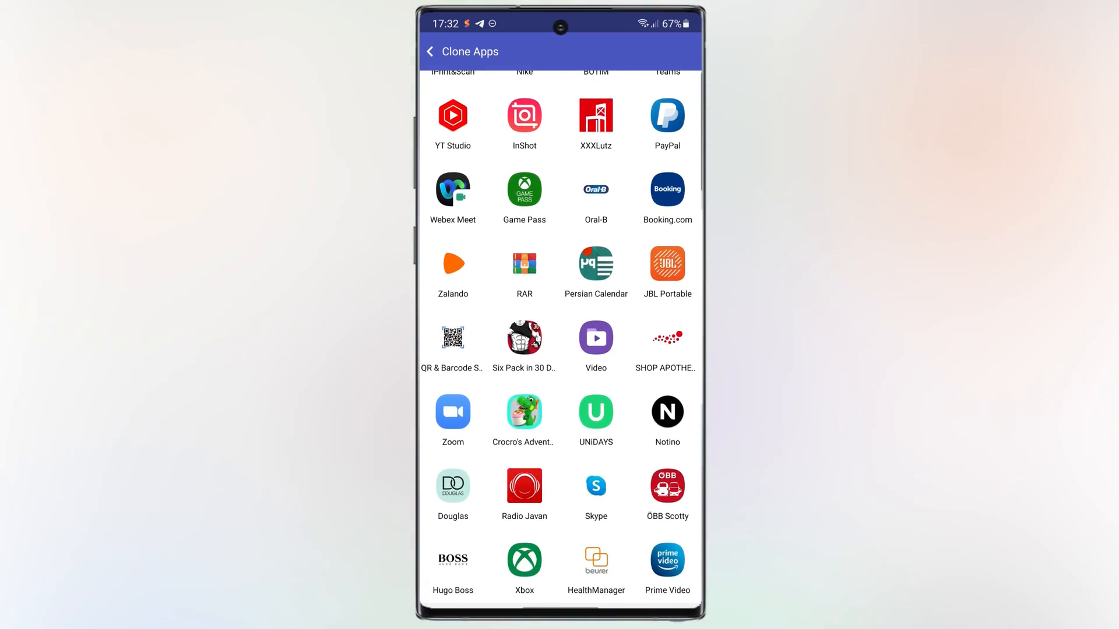
scroll("down", 3)
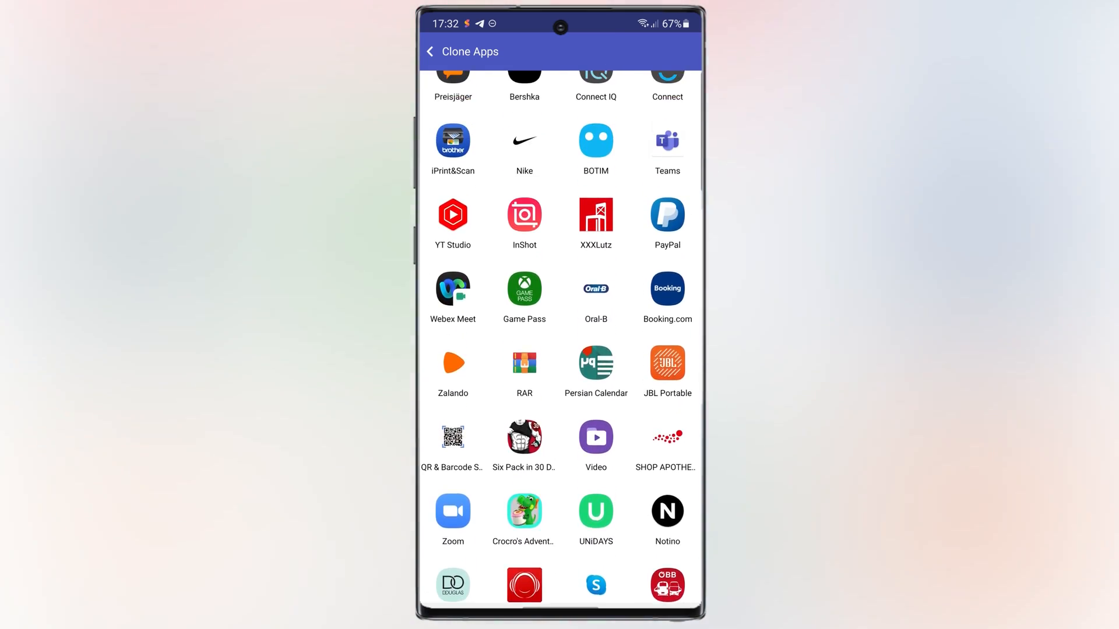
scroll("up", 3)
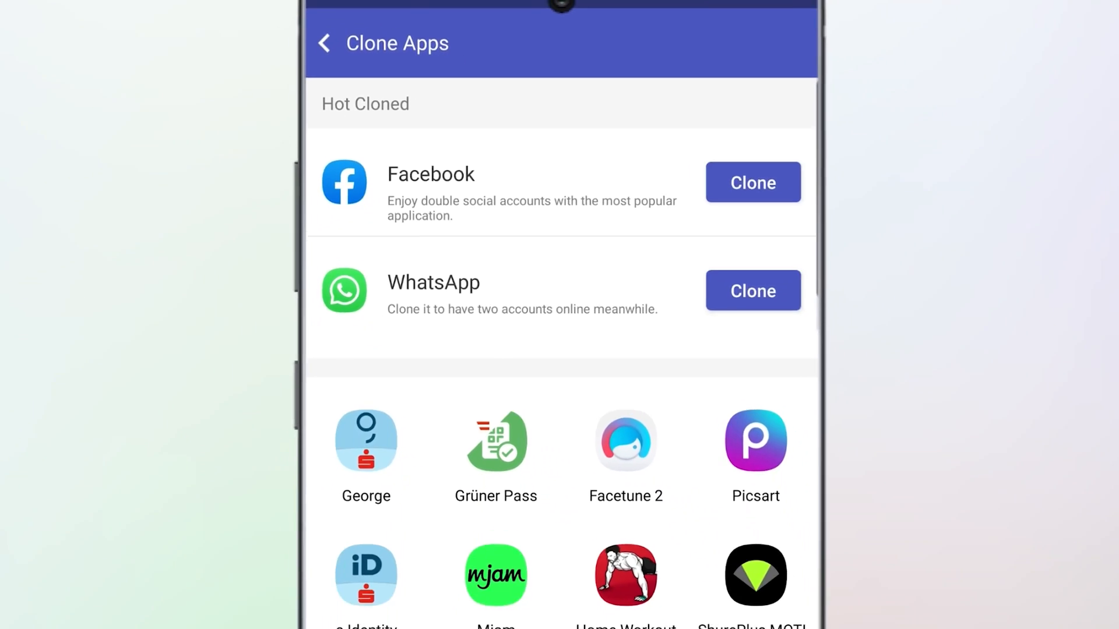
Clone WhatsApp, allowing phone-call and photos/media/files access.
left_click(752, 290)
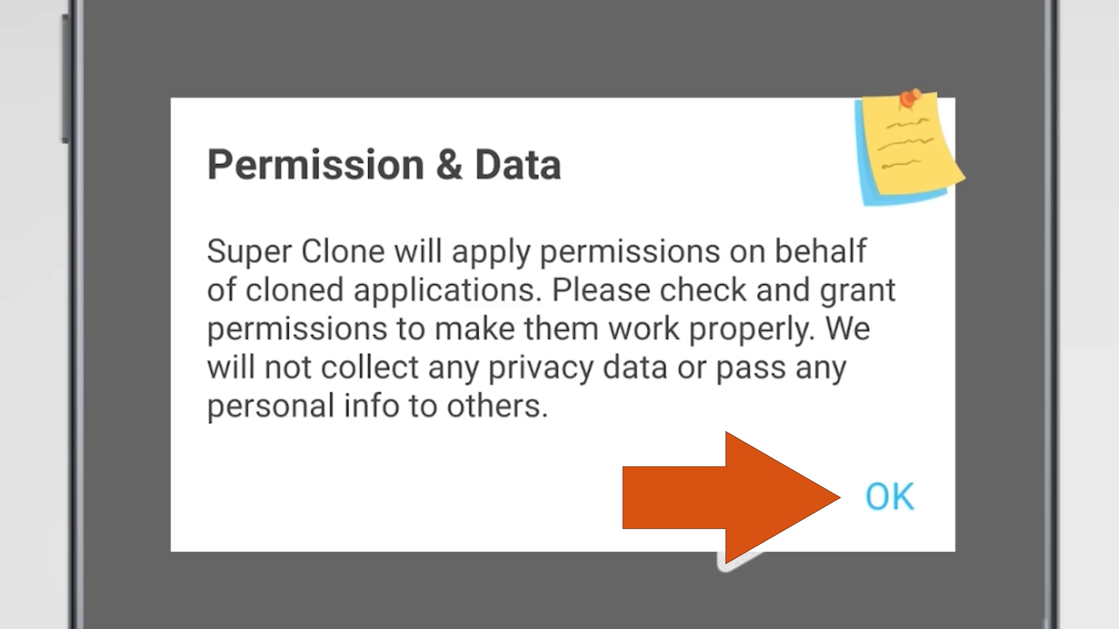
left_click(888, 496)
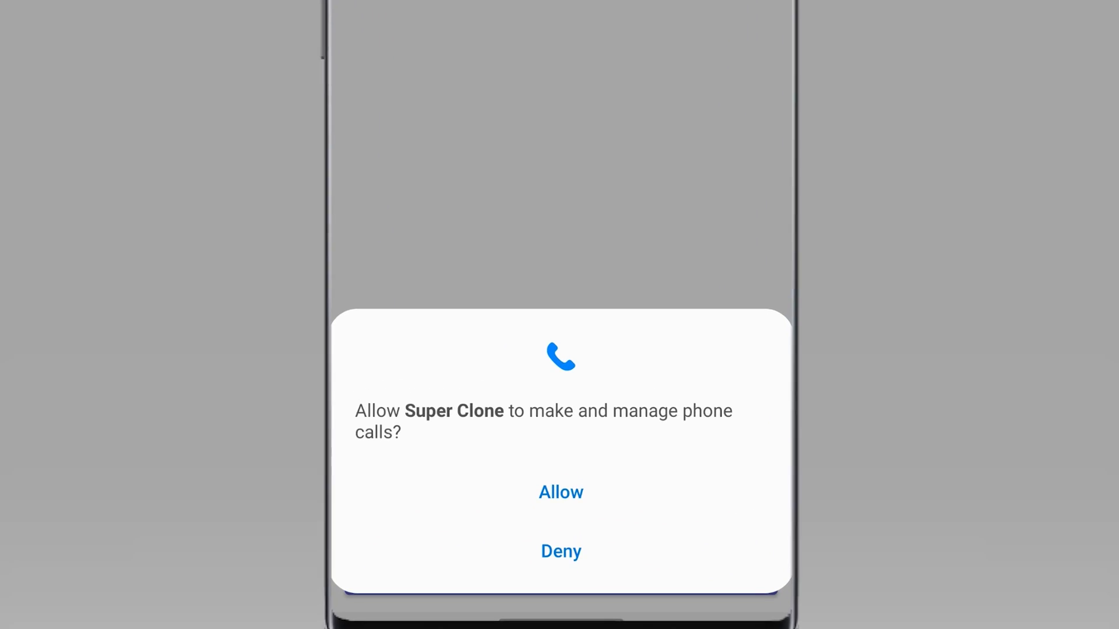
left_click(561, 492)
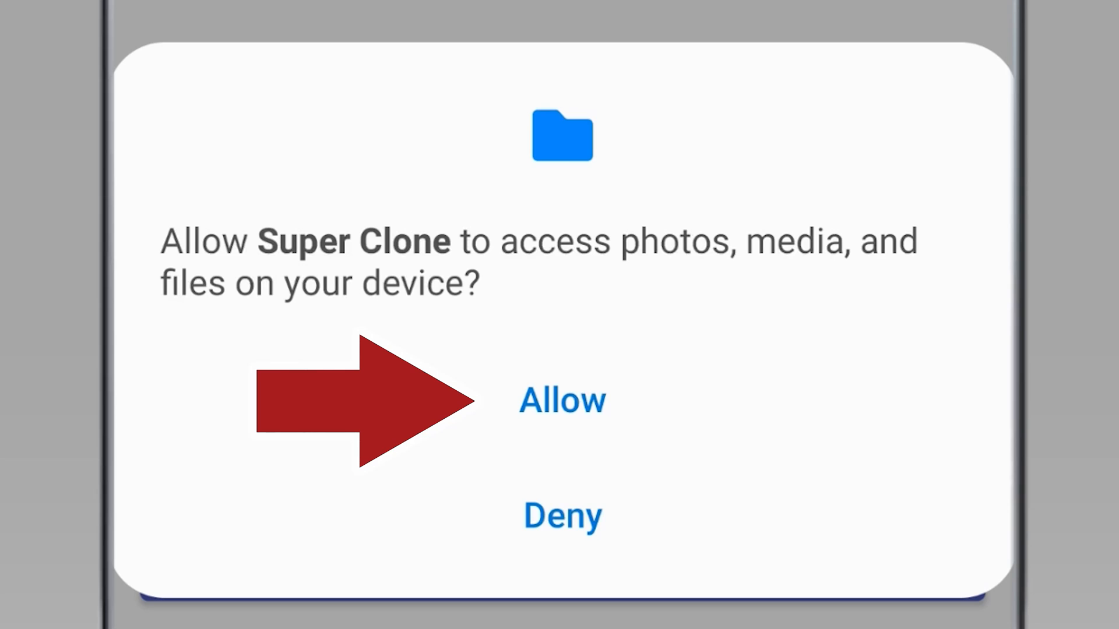
left_click(562, 401)
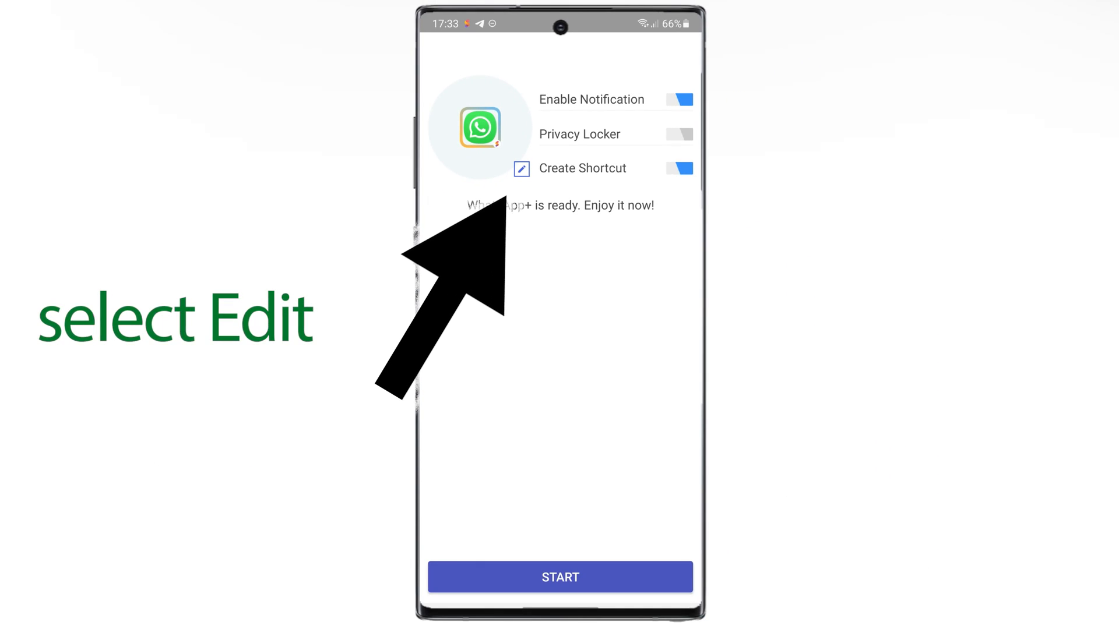
Adjust the WhatsApp+ icon's saturation, confirm, and start the clone.
left_click(521, 169)
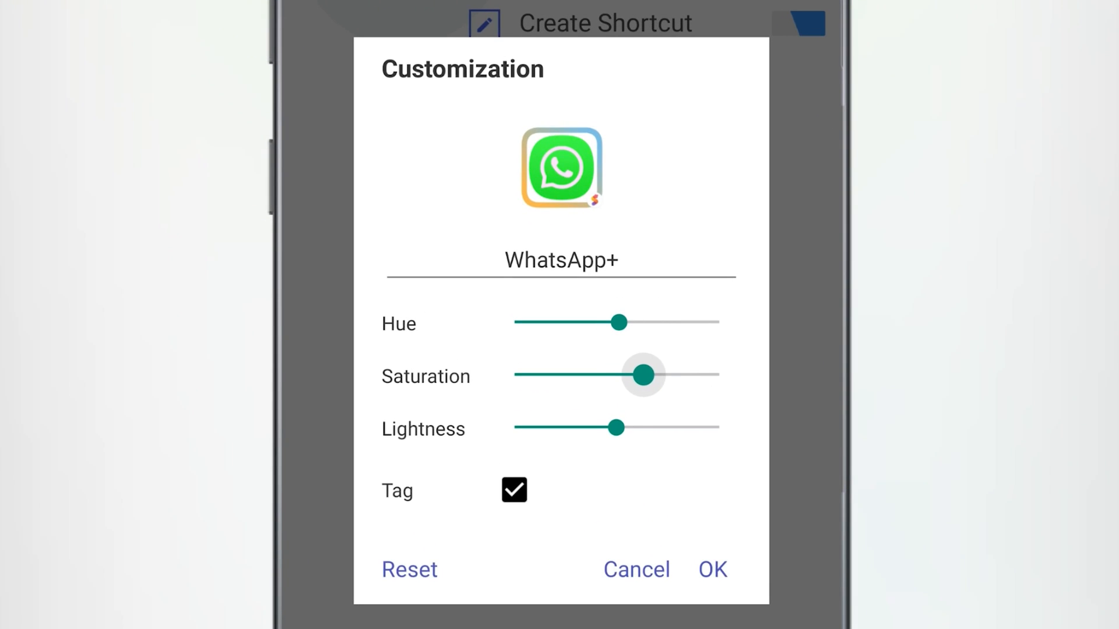
left_click_drag(642, 375, 645, 374)
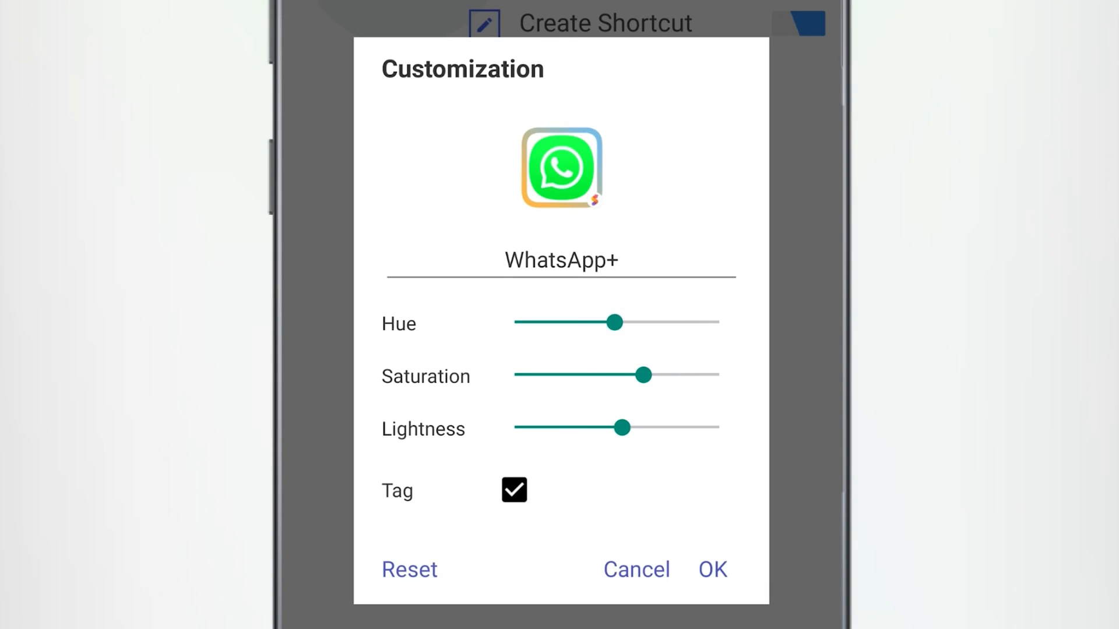
left_click(512, 490)
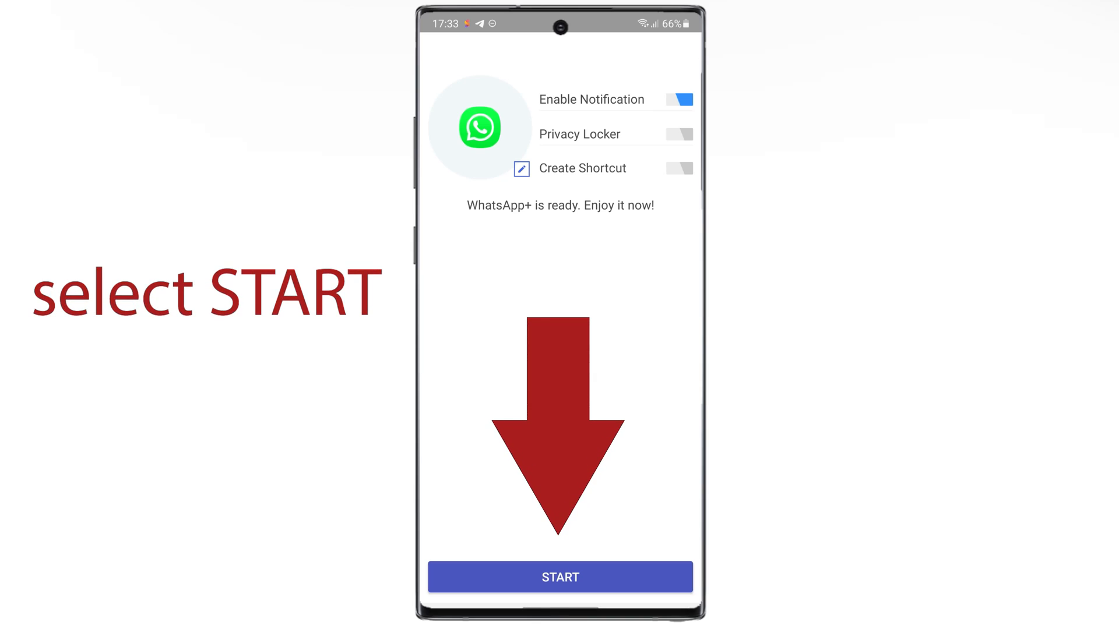
left_click(560, 576)
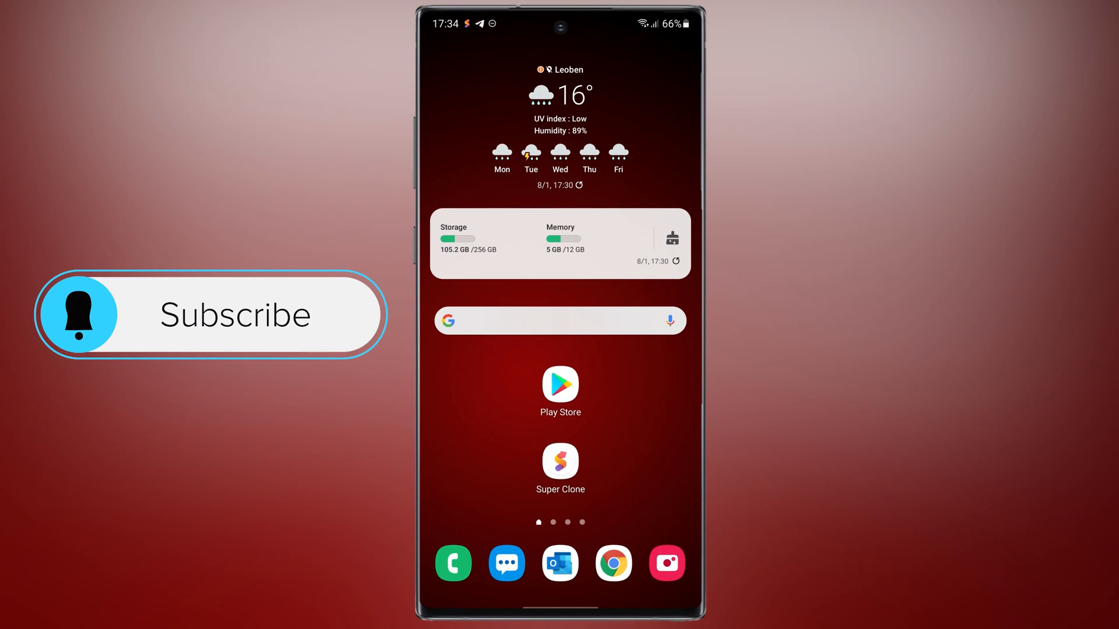
Open Super Clone from the home screen and select the WhatsApp+ clone.
left_click(210, 315)
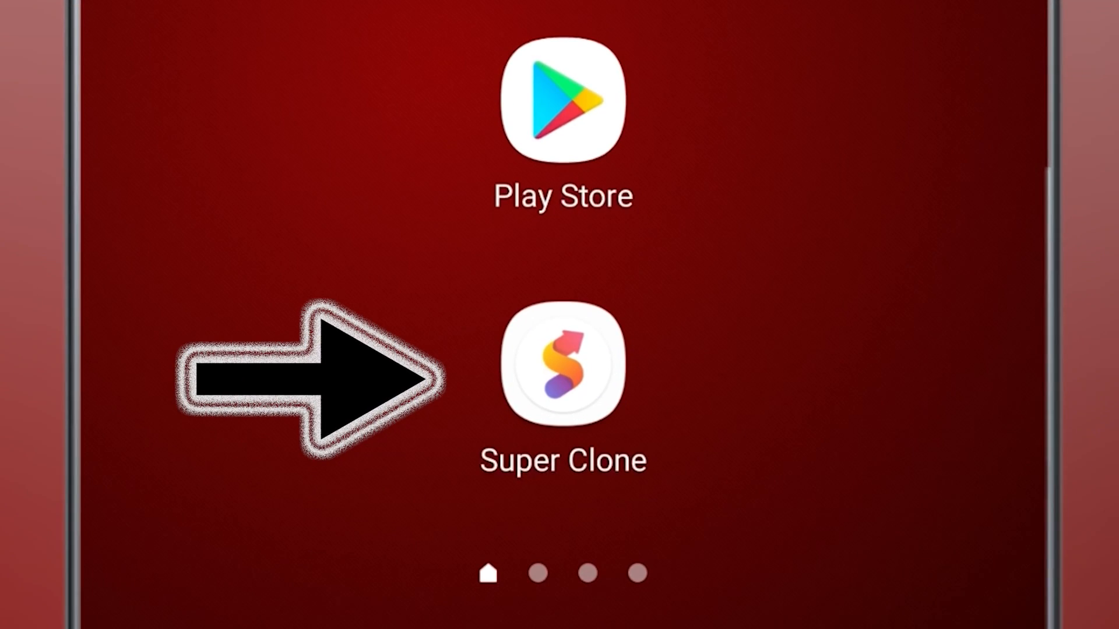
left_click(563, 366)
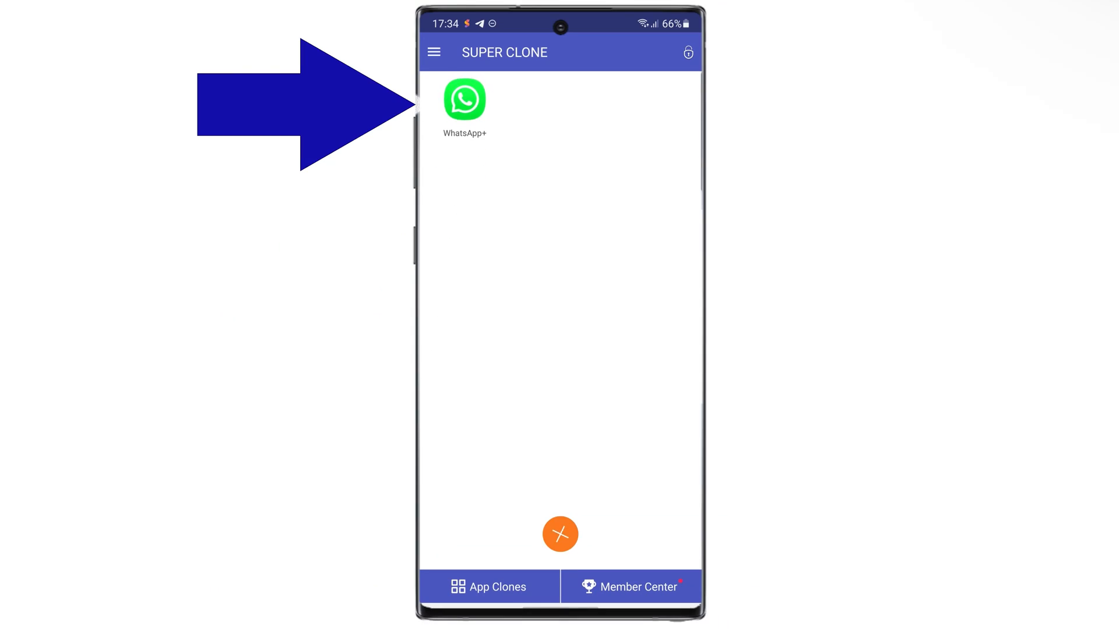
left_click(464, 99)
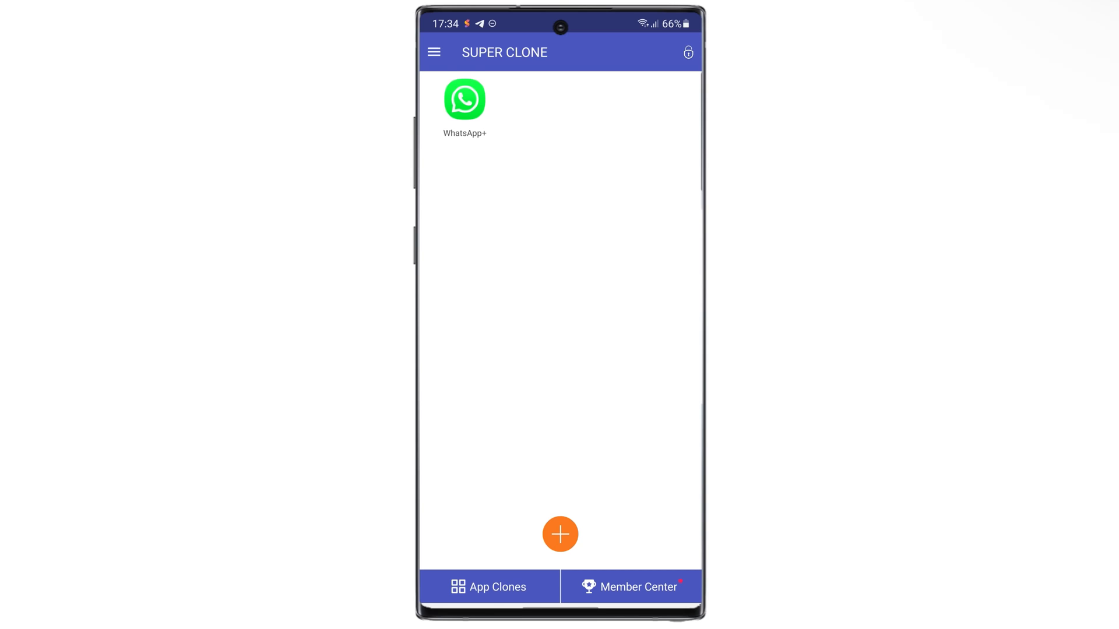
Drag WhatsApp+ onto the trash icon and confirm Delete in the Caution dialog.
left_click(560, 533)
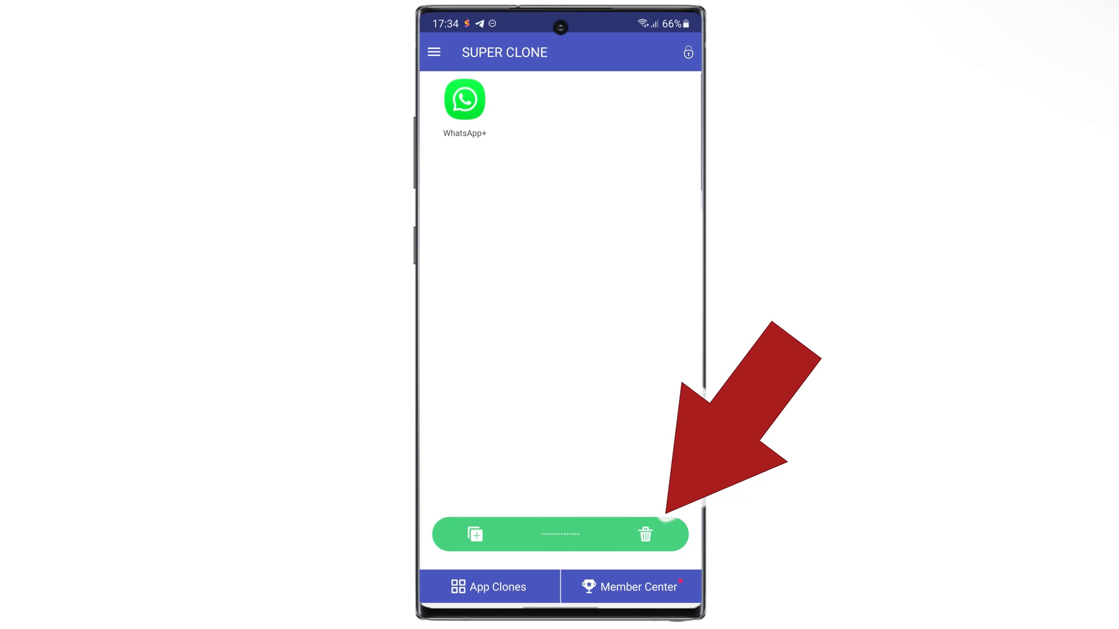
left_click_drag(465, 99, 565, 317)
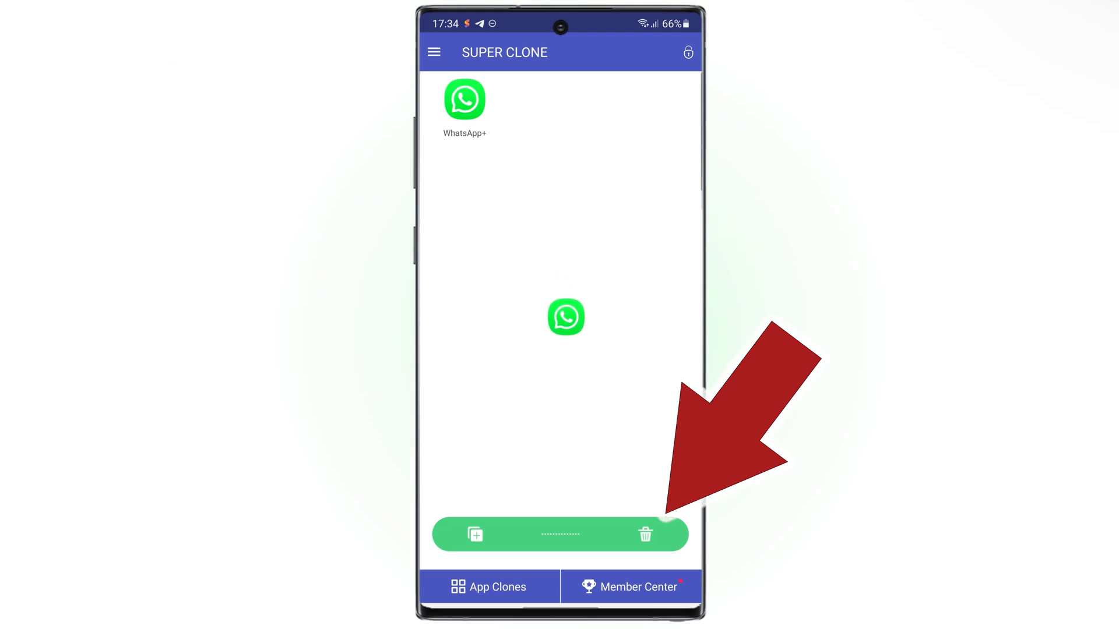
left_click_drag(565, 317, 644, 534)
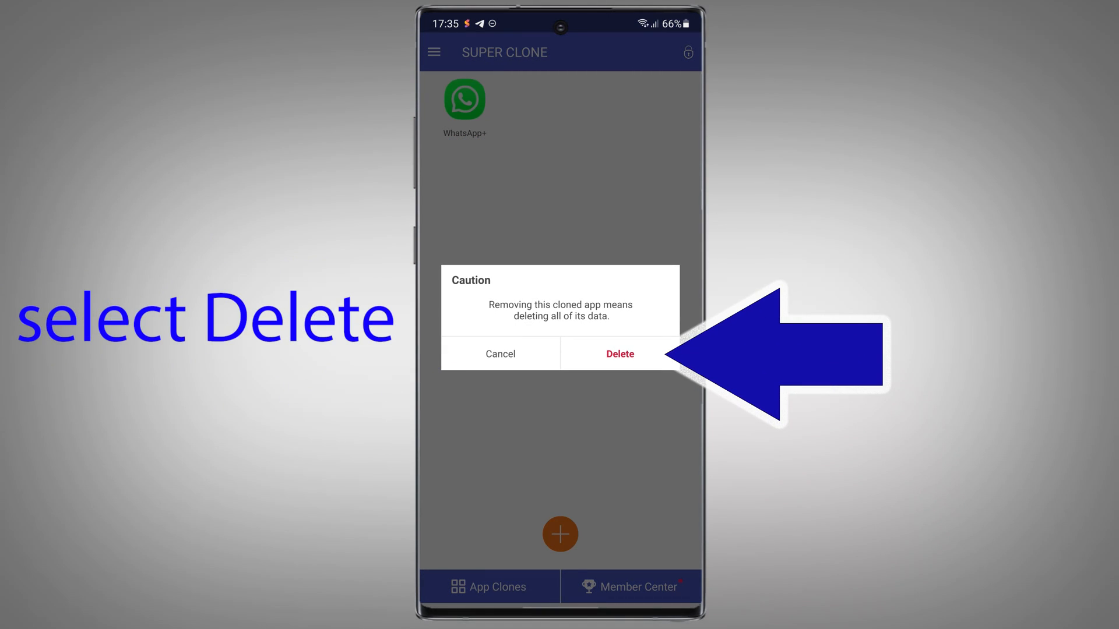
left_click(620, 354)
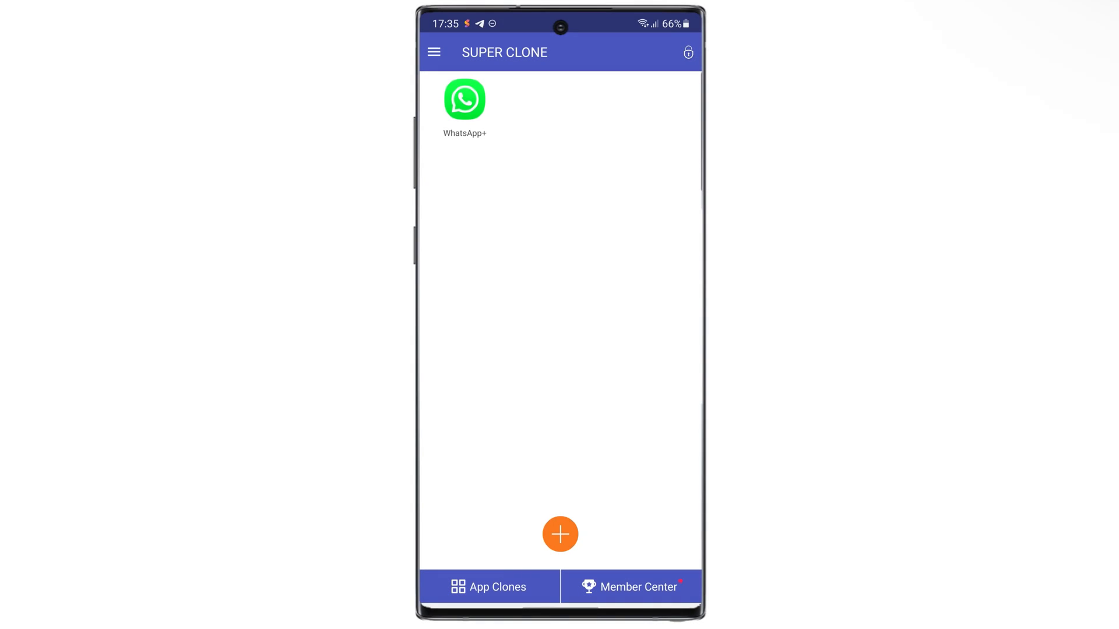
left_click(464, 99)
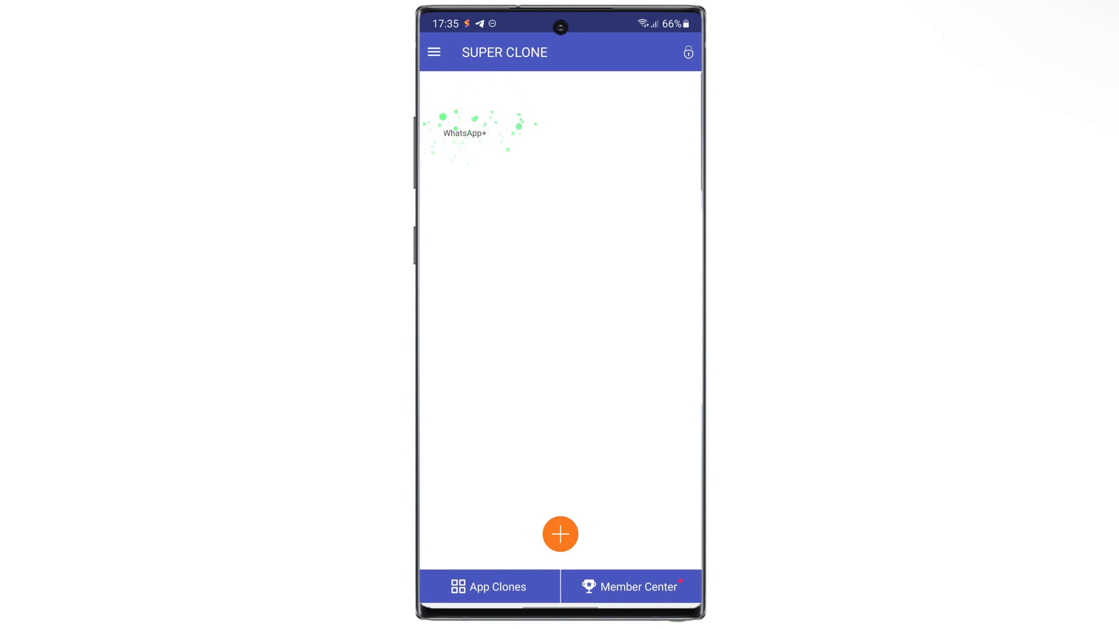